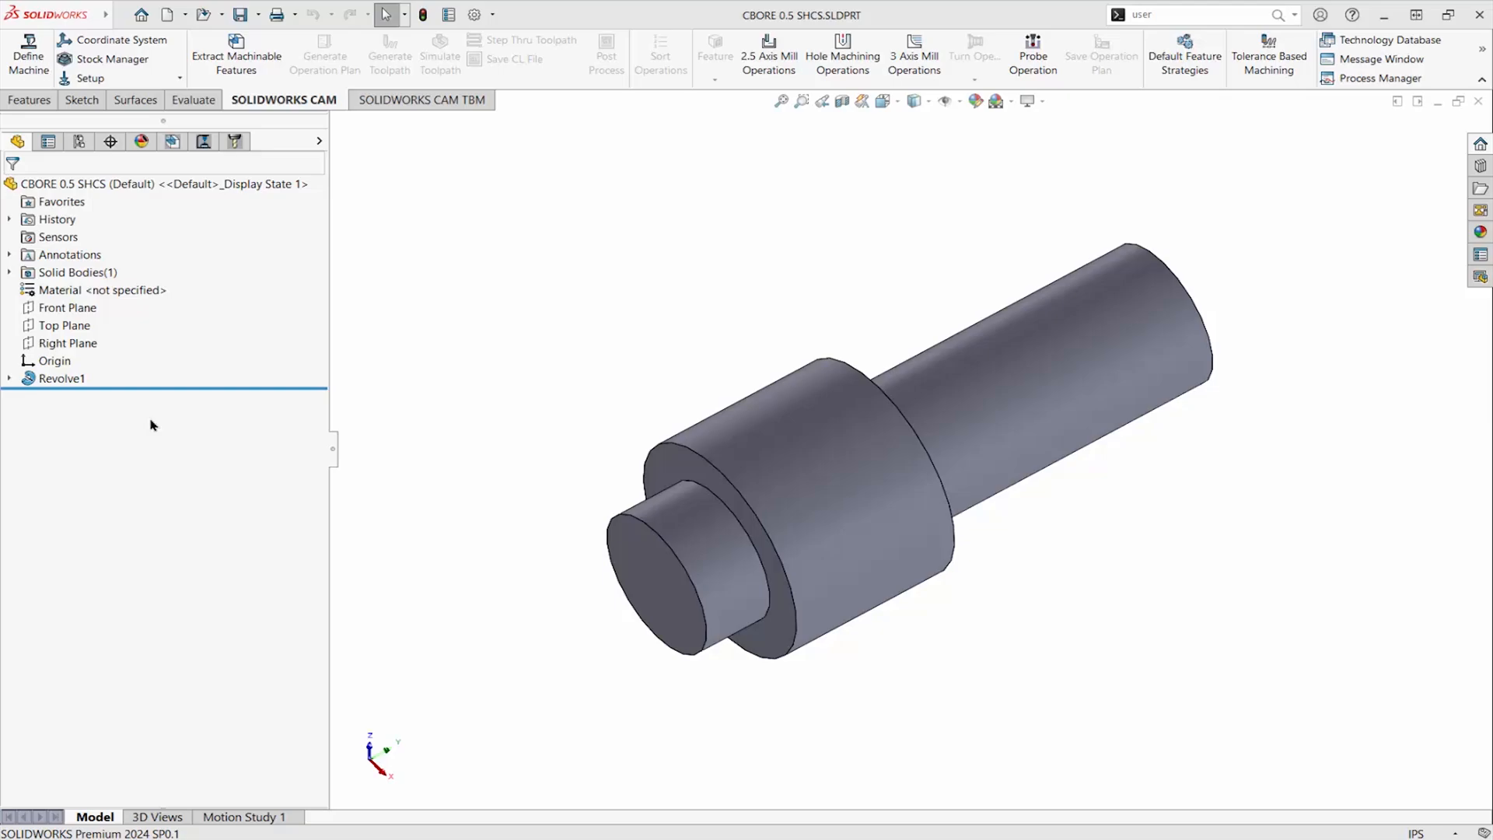
- Inspect the tool's revolved profile, preview it as a user-defined mill tool, then open TechDB
click(61, 378)
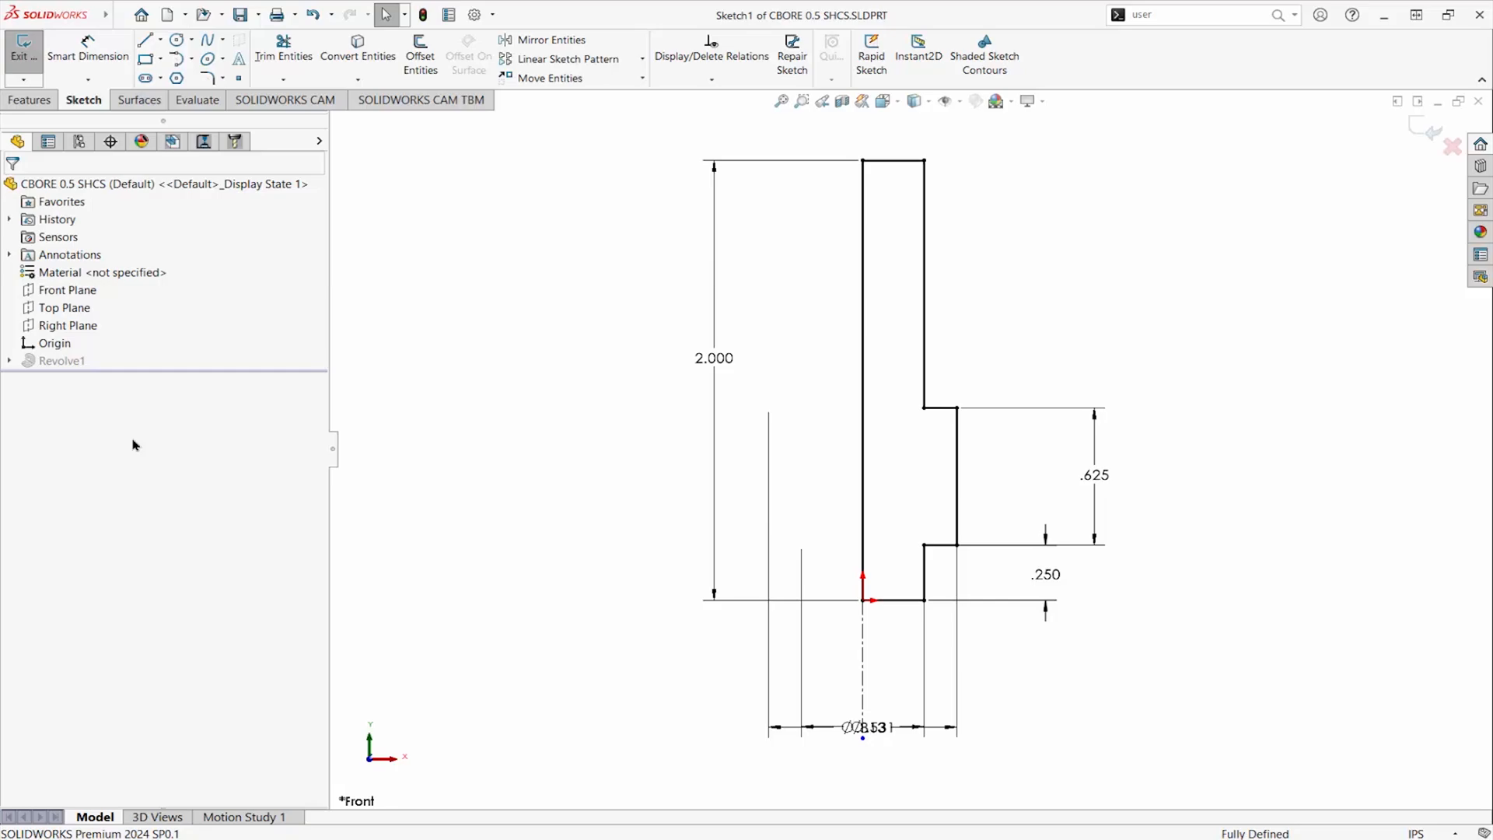
click(21, 49)
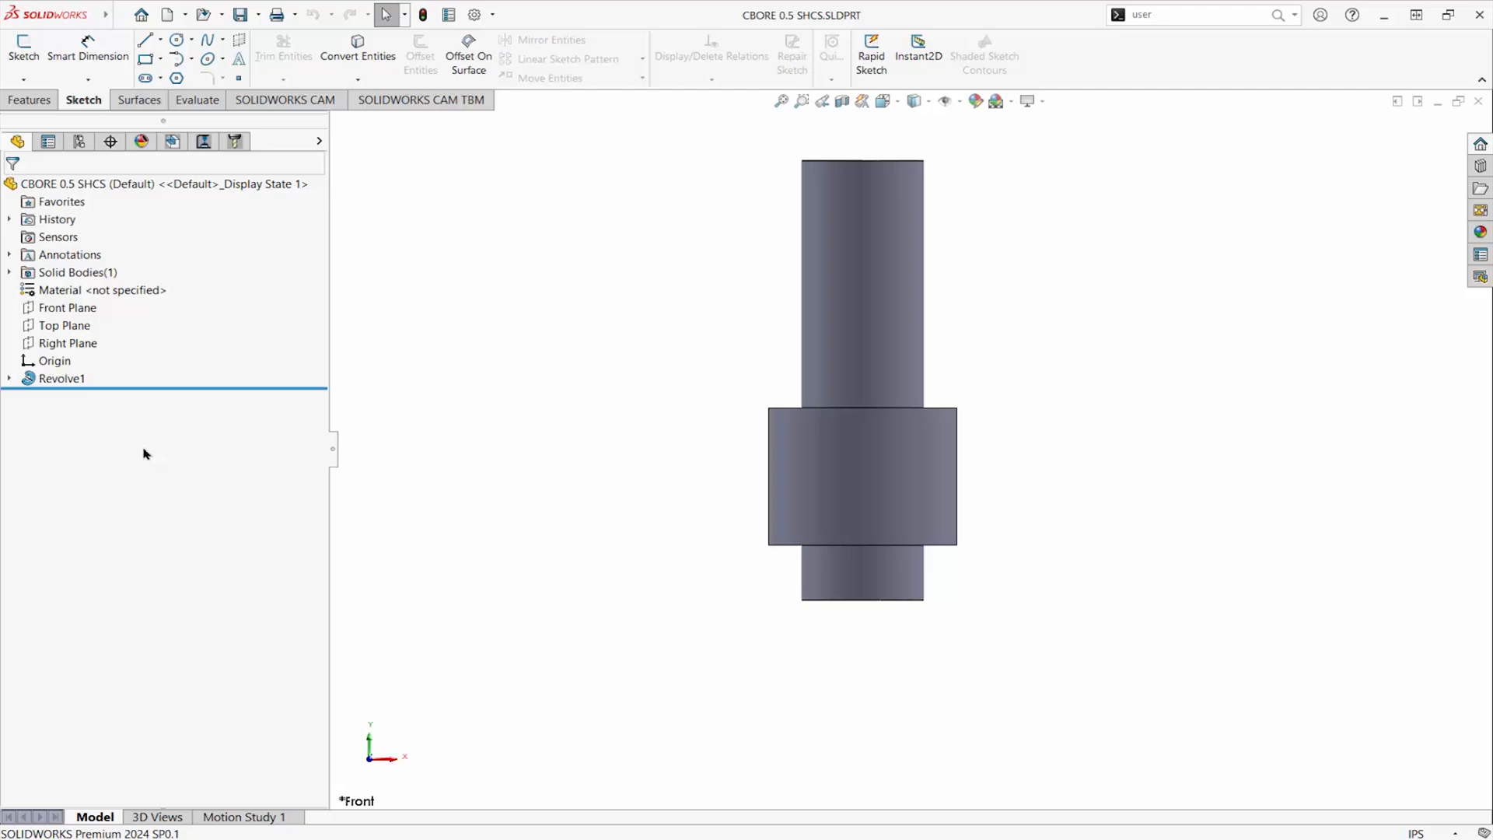
click(1203, 14)
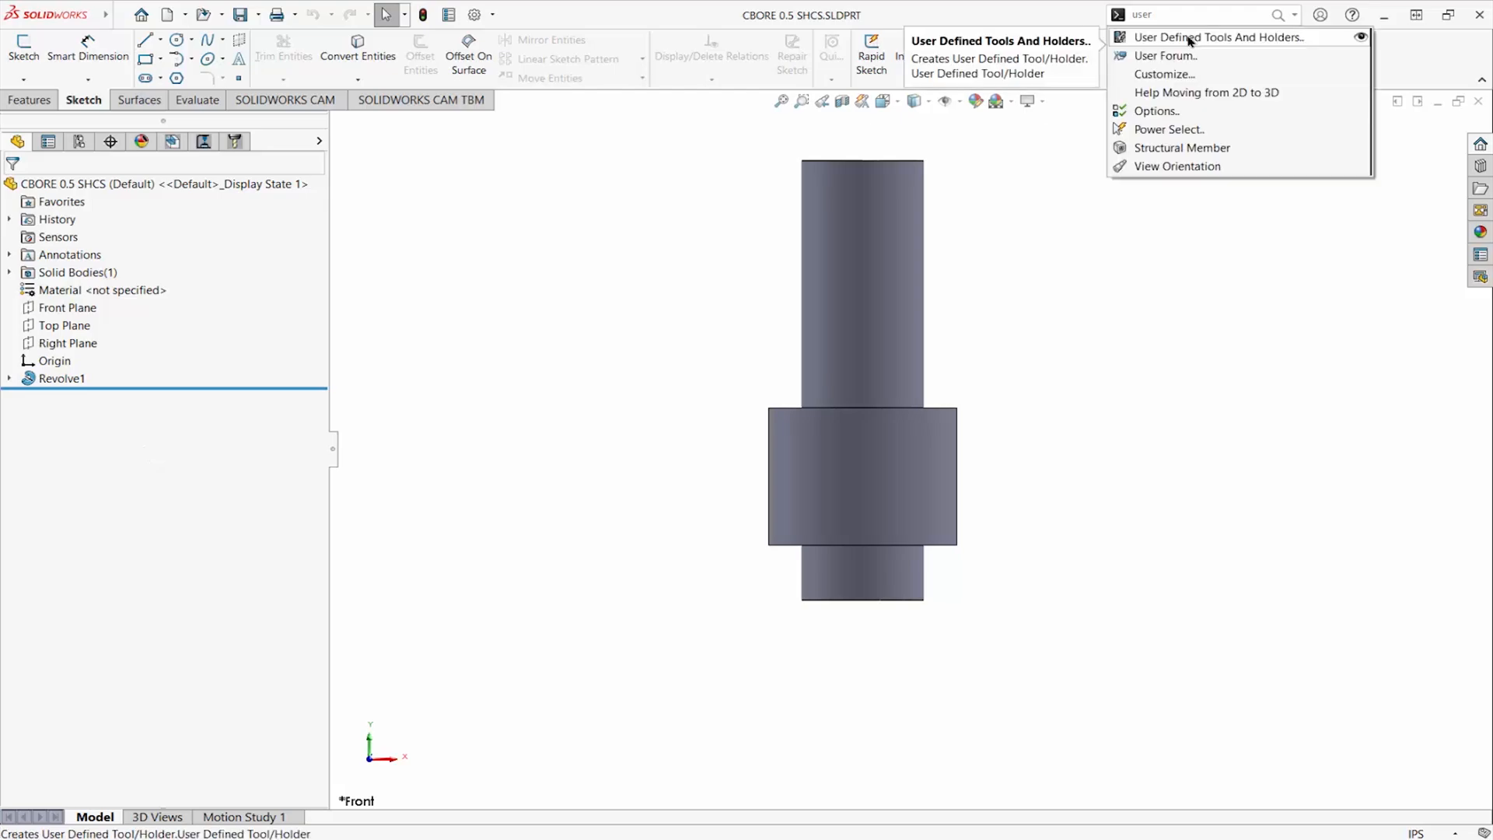
click(1217, 37)
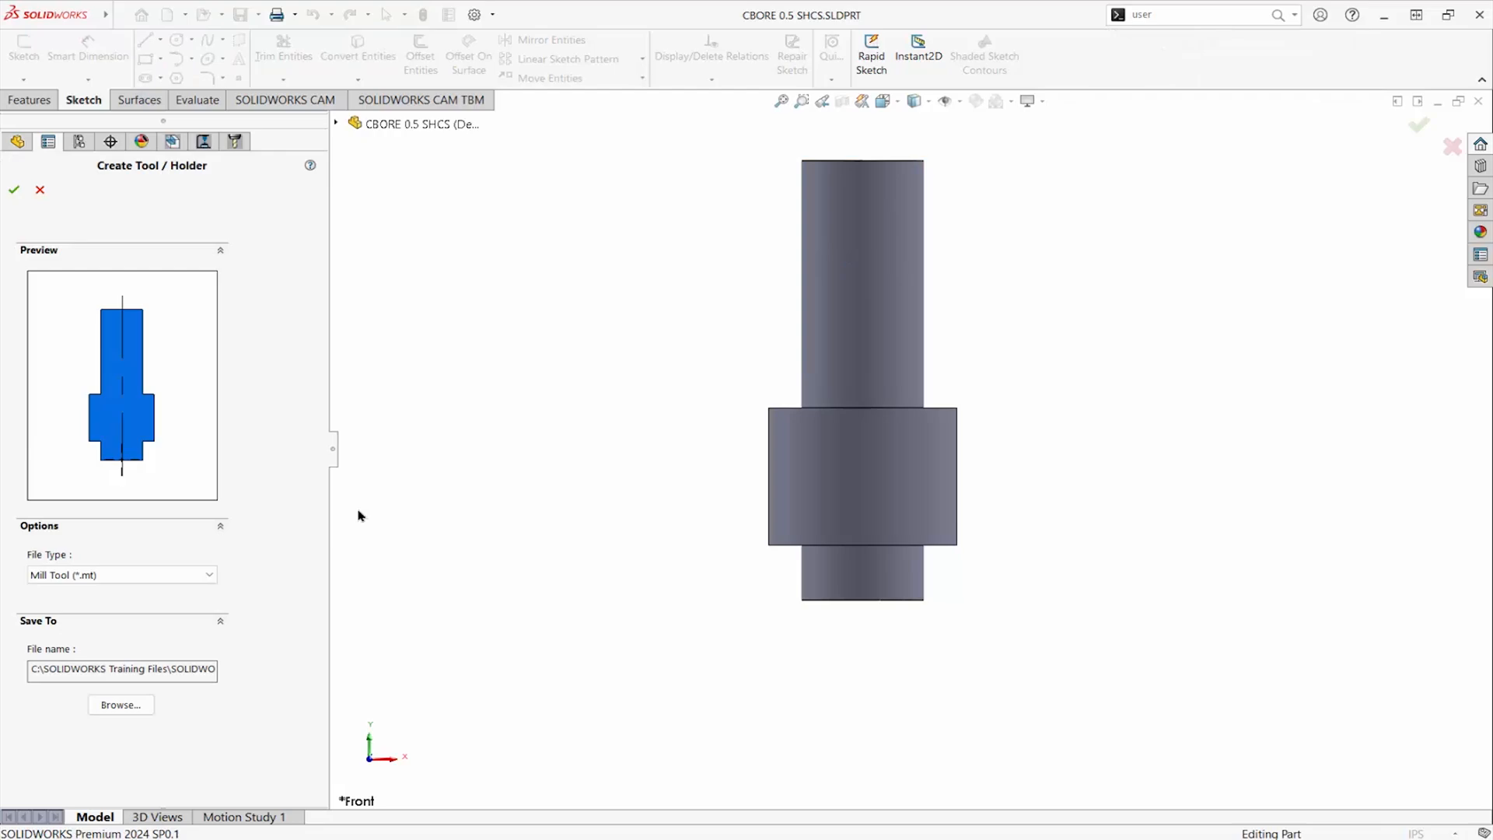
mouse_move(240, 576)
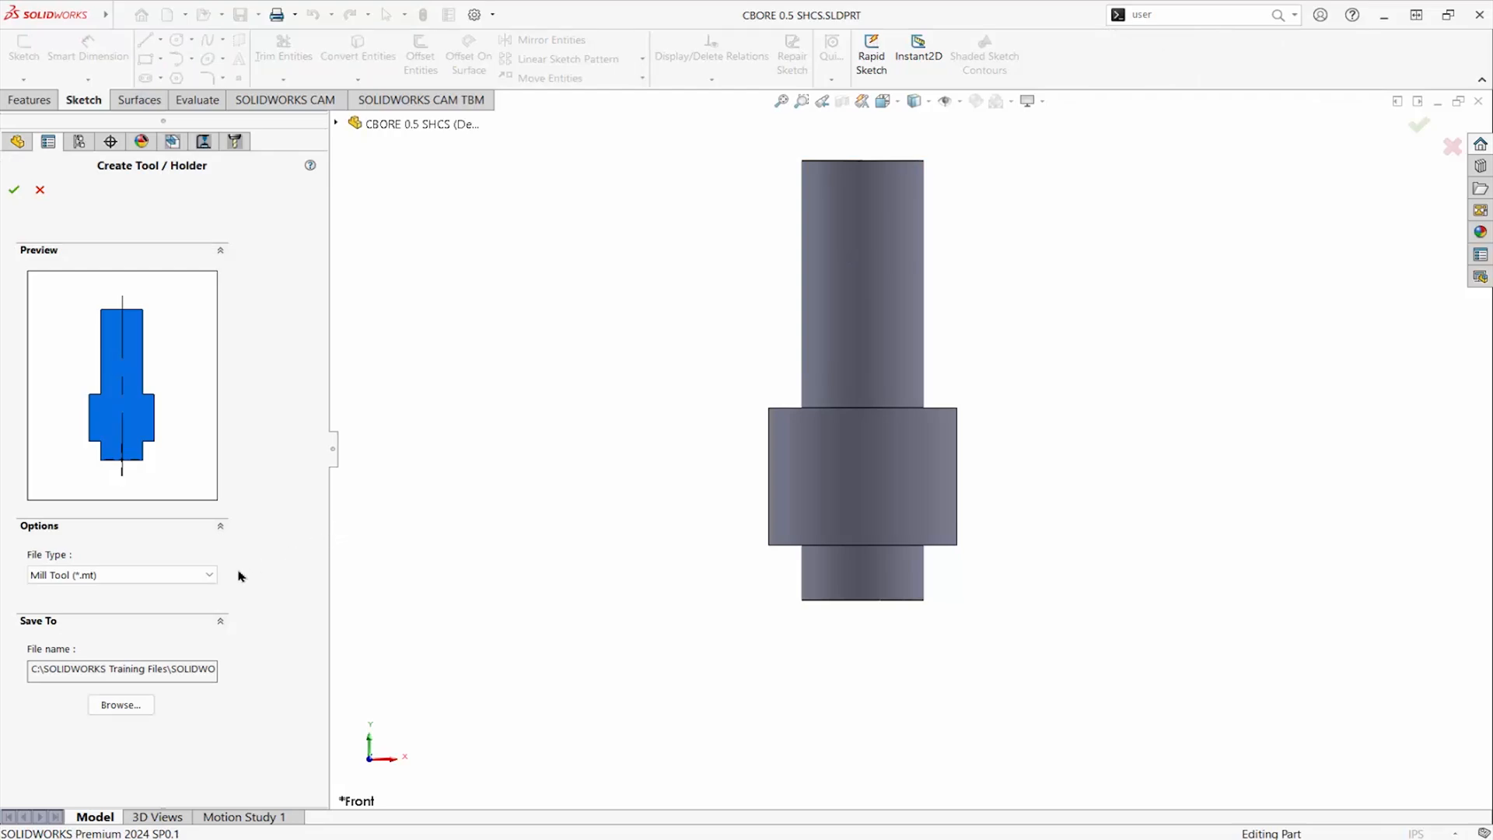
mouse_move(187, 720)
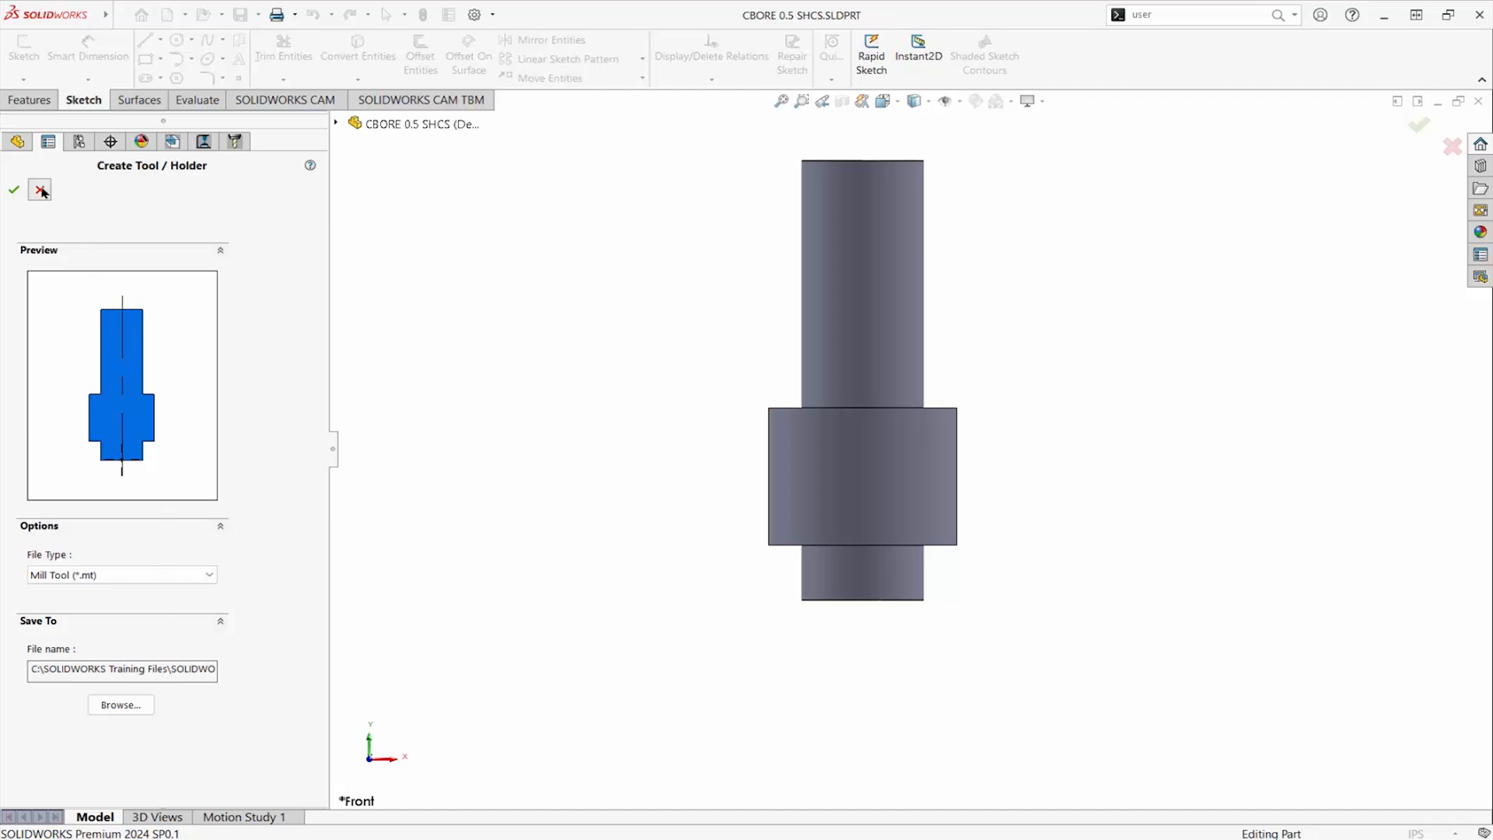
right_click(95, 159)
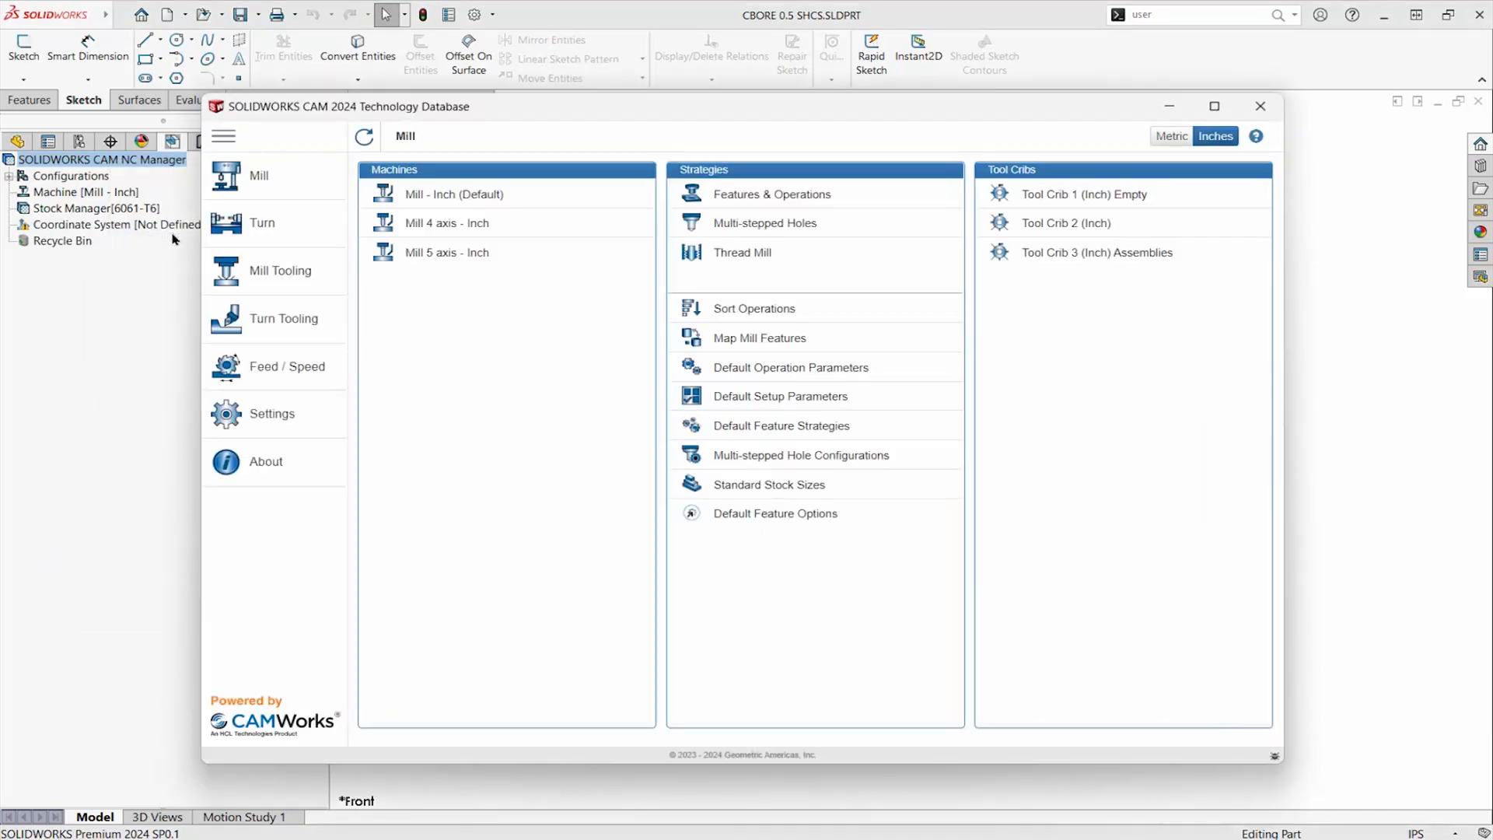
- Review the CBORE 1/2 SHCS cutter's parameters under Mill Tooling > User Defined Tools, then close TechDB
click(280, 270)
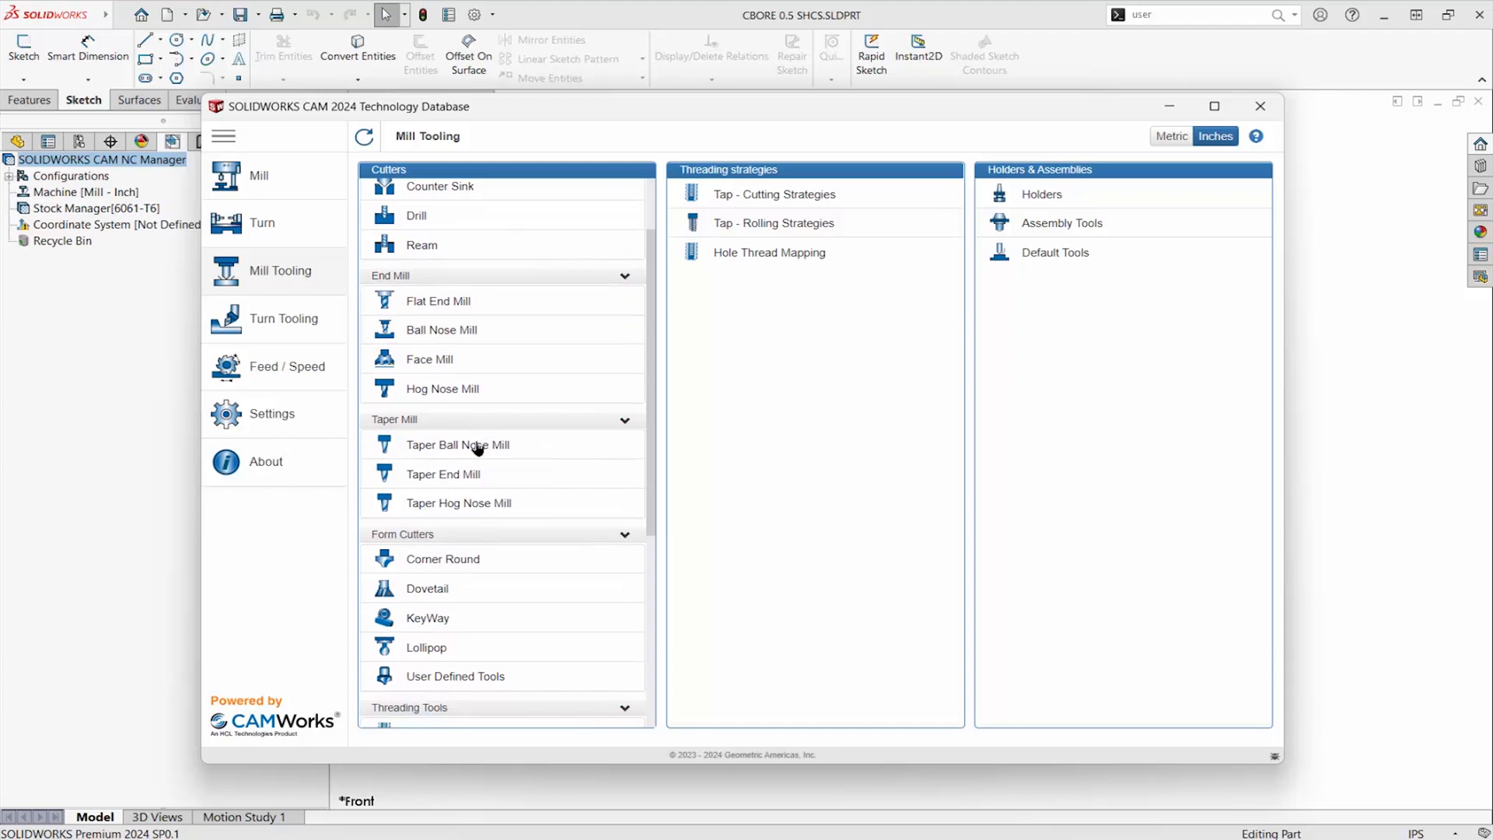
click(454, 675)
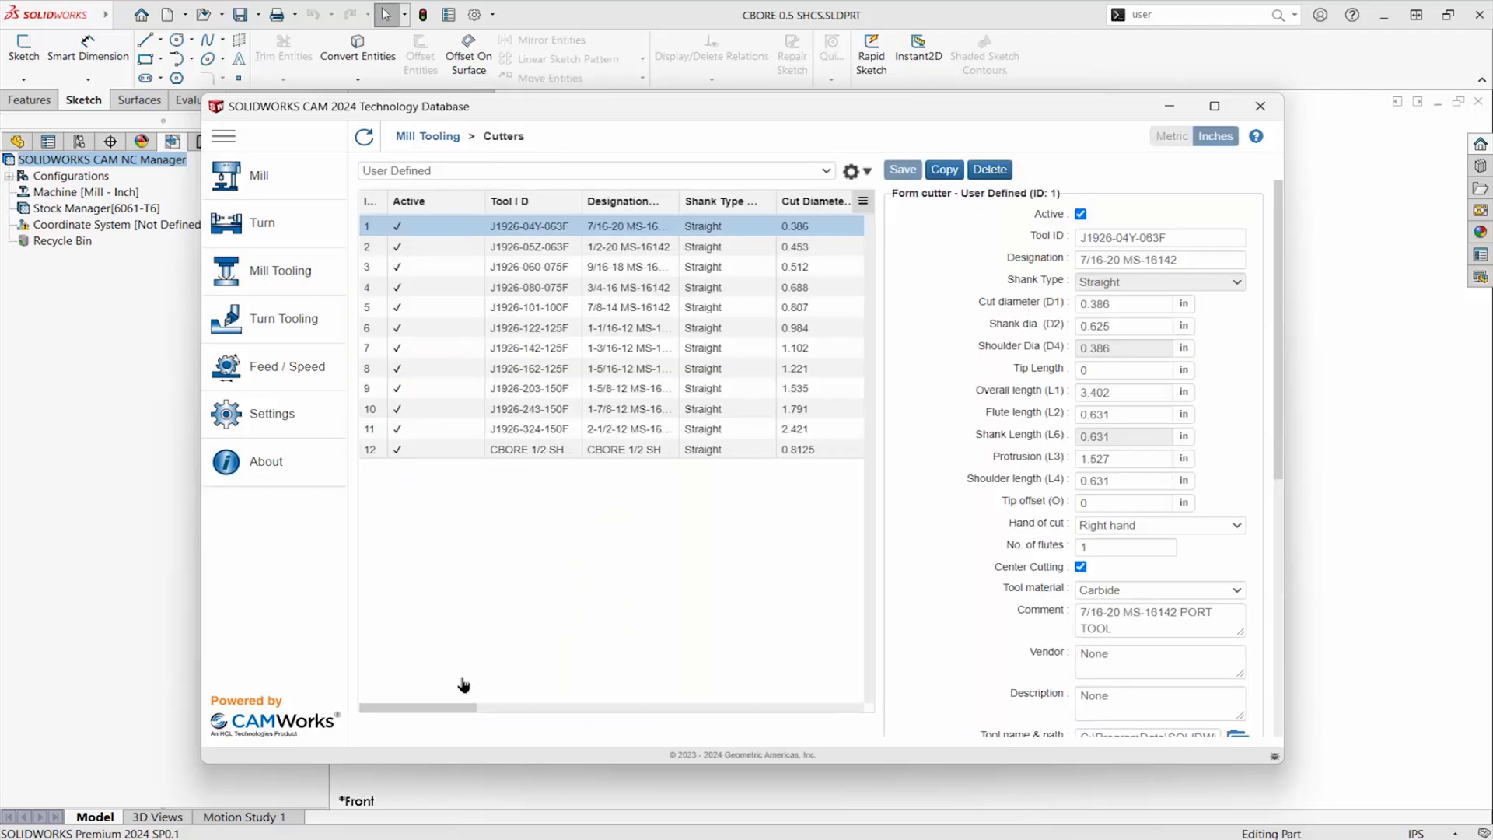
mouse_move(364, 517)
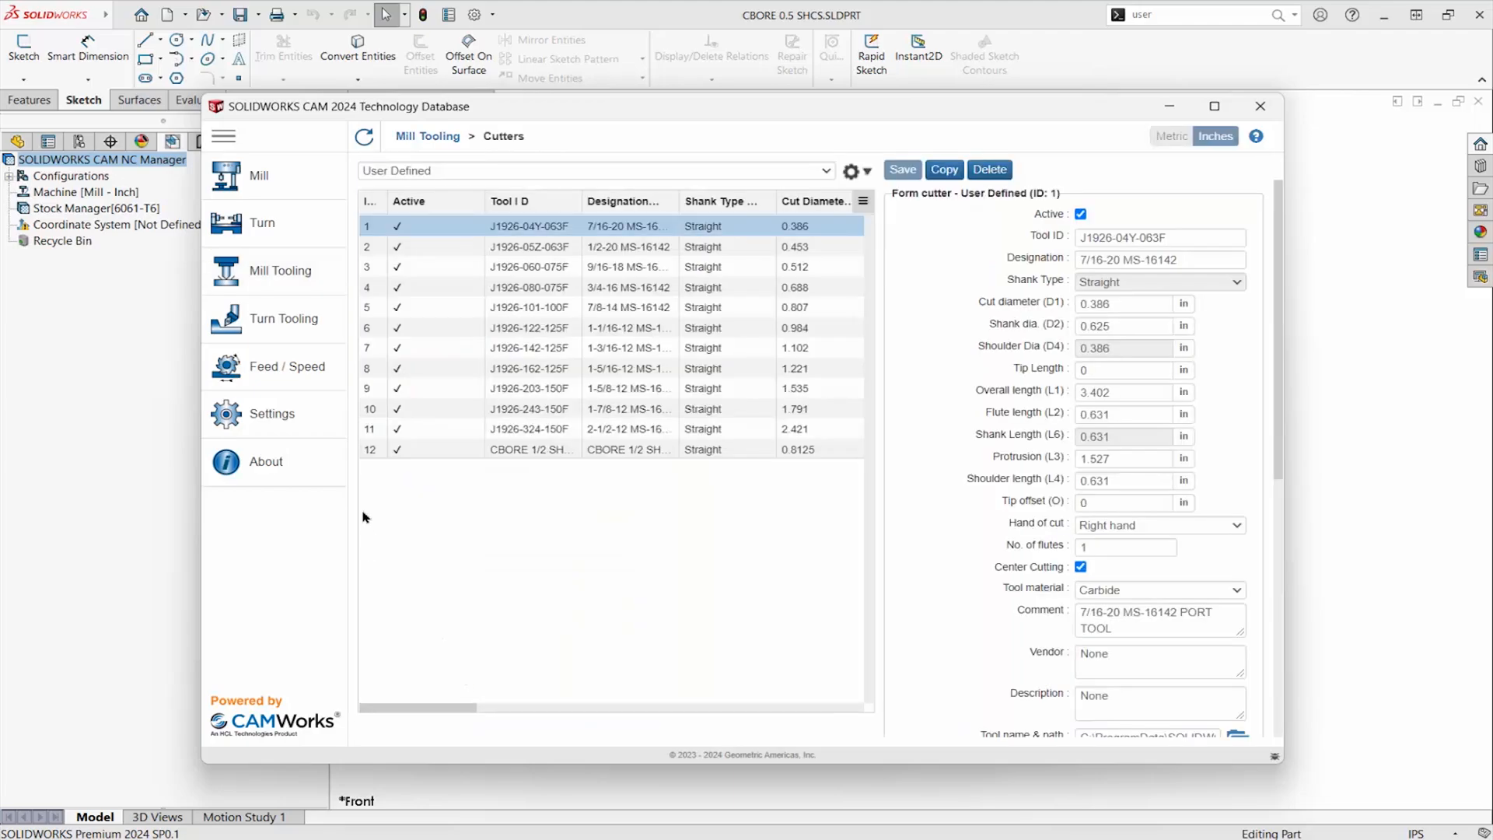
click(531, 449)
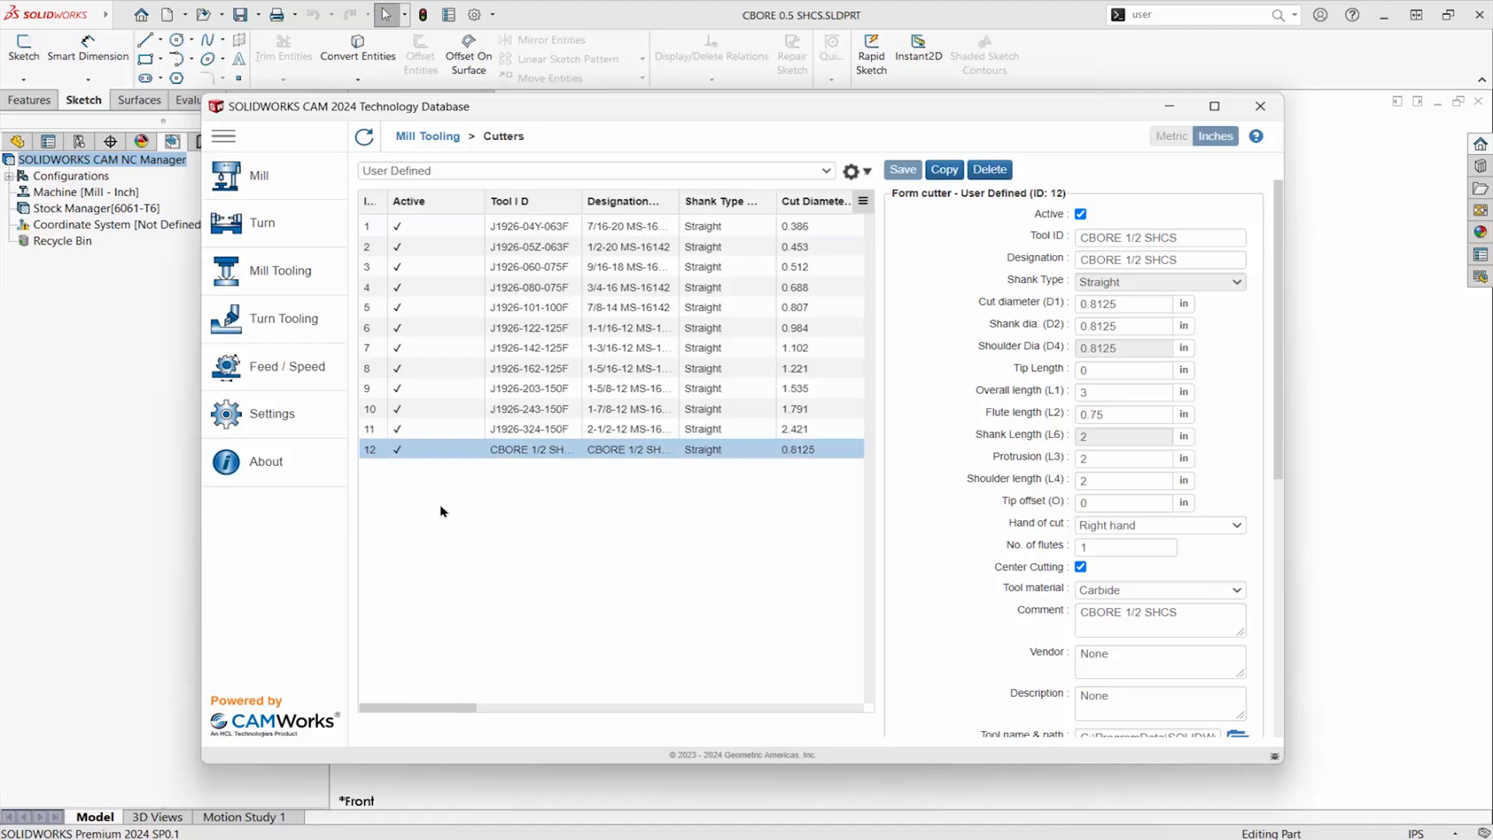
mouse_move(1251, 471)
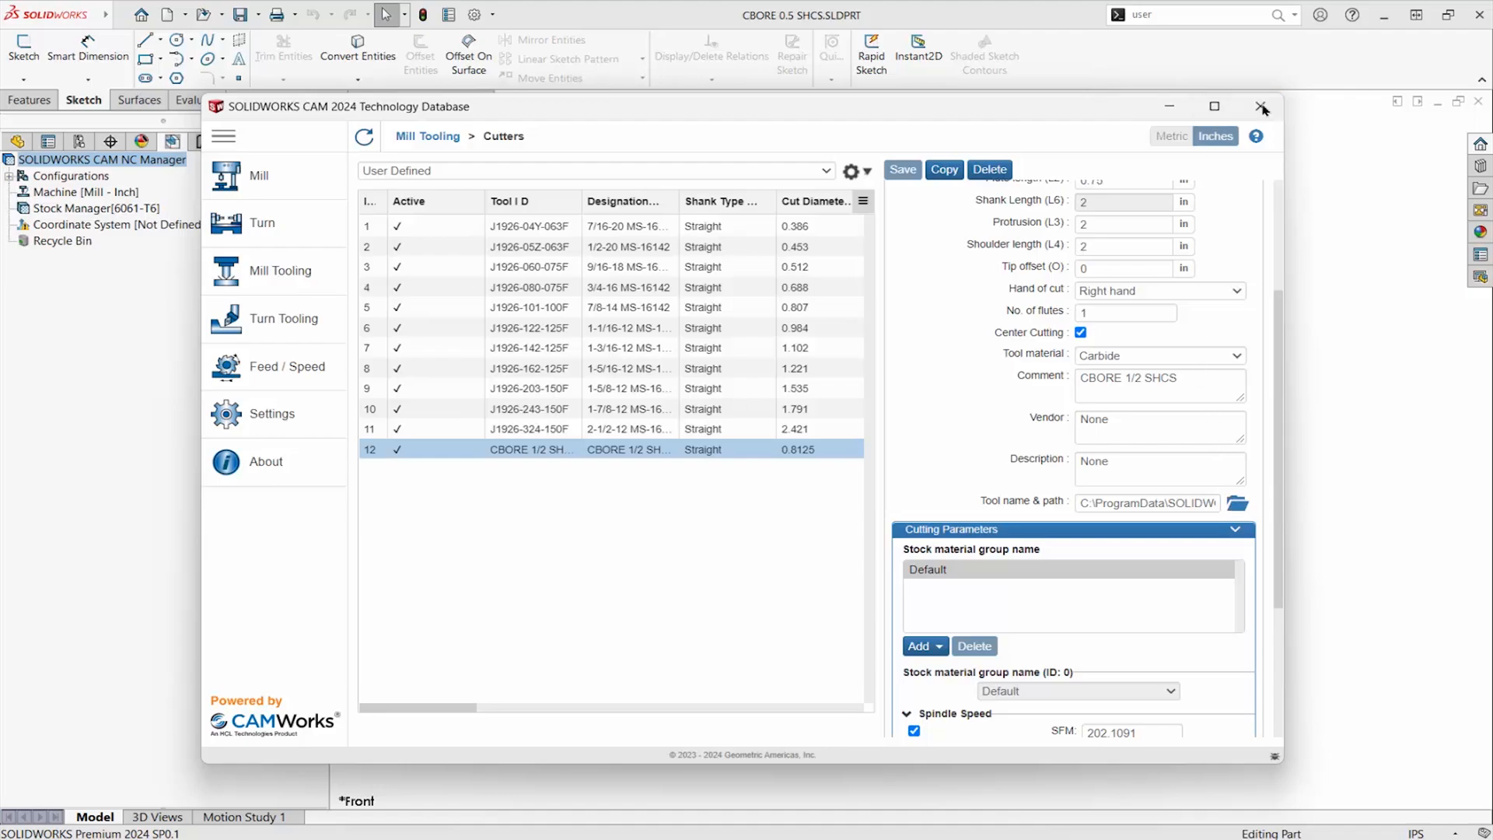
click(1263, 106)
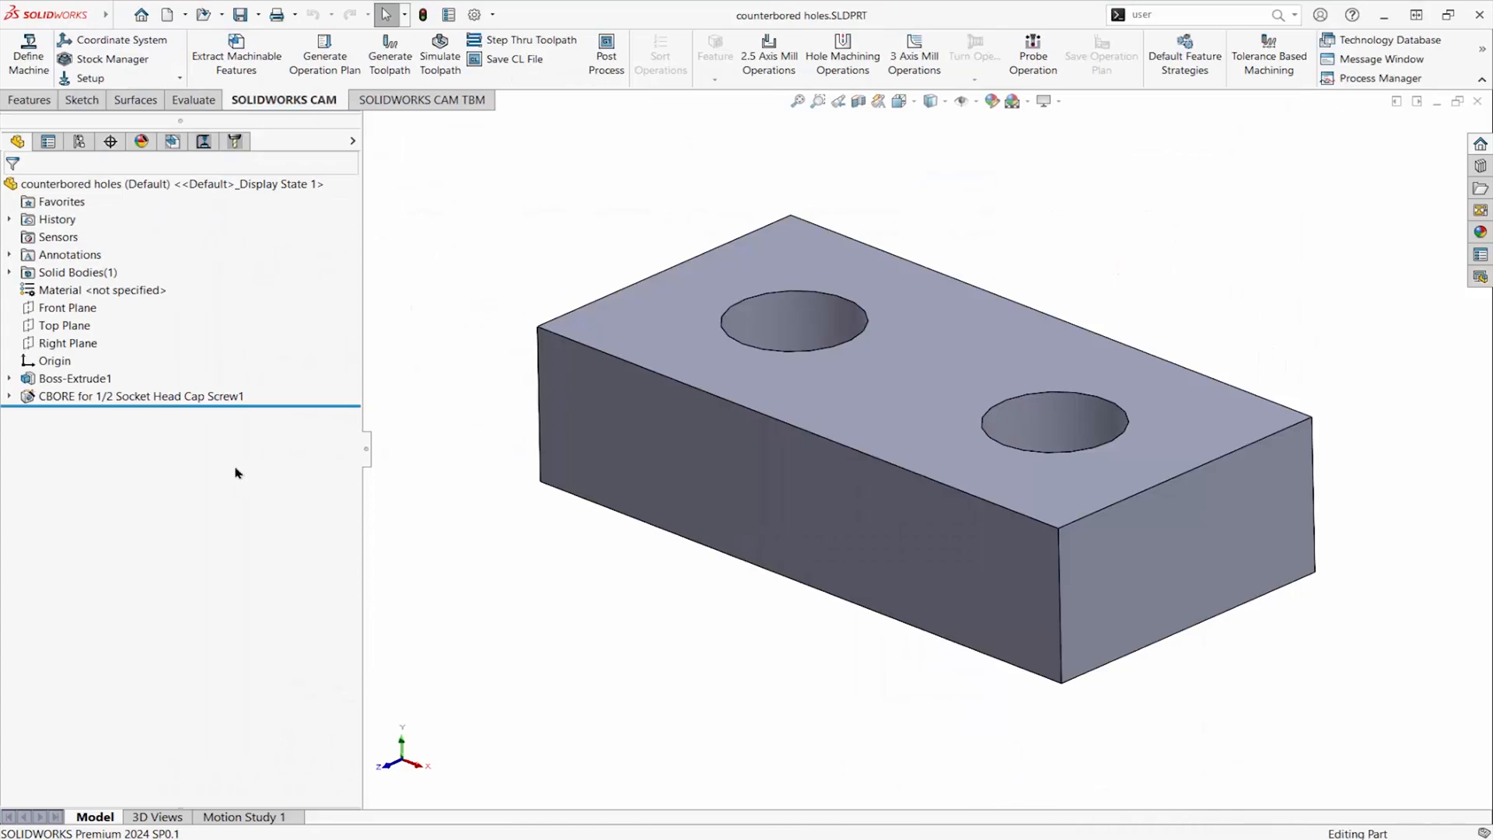
- Select the CBORE feature and view the Counterbore operation's toolpath, then launch Simulate Toolpath
click(139, 396)
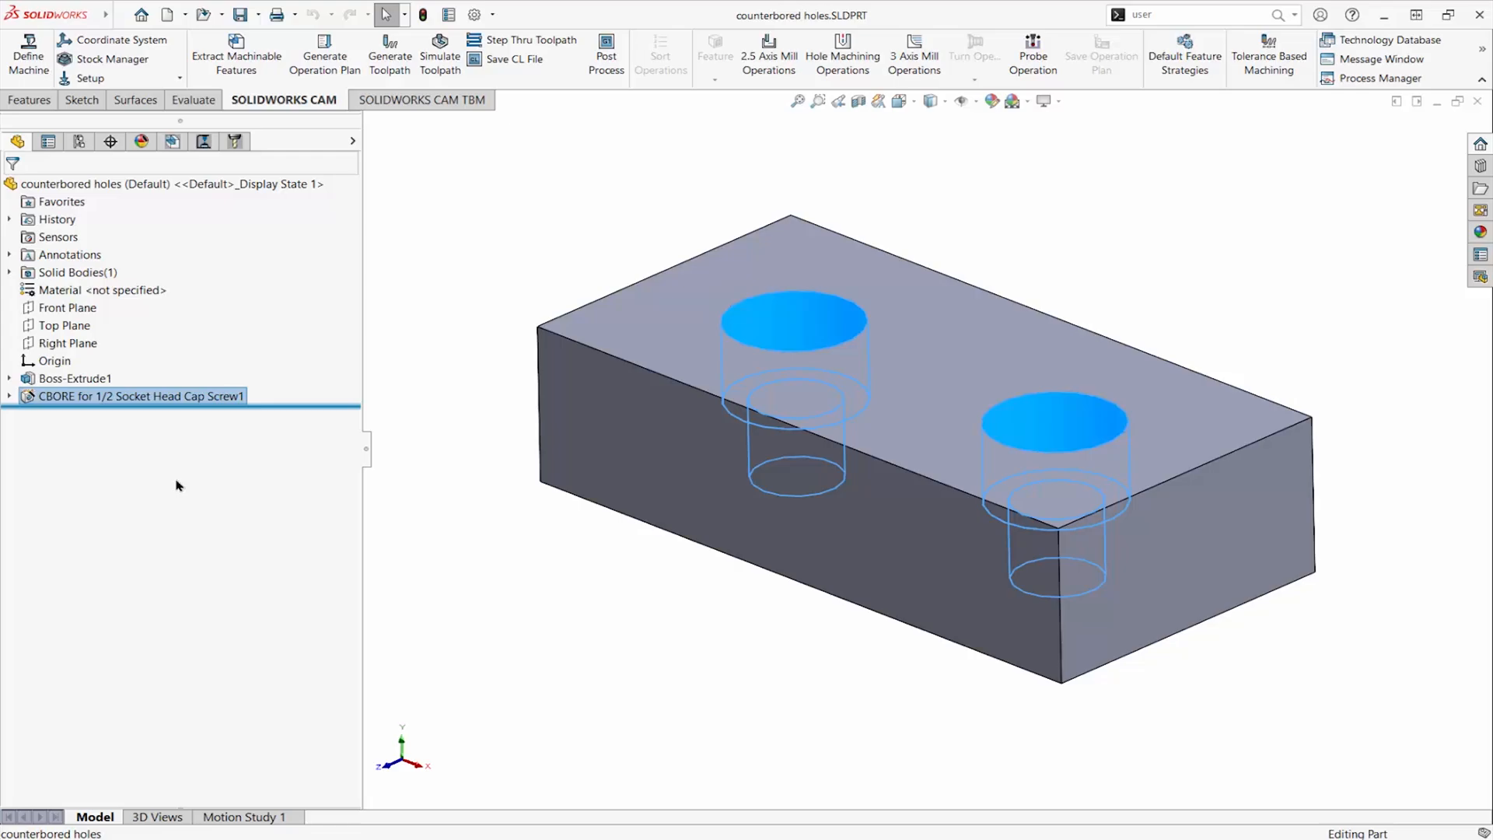
mouse_move(178, 482)
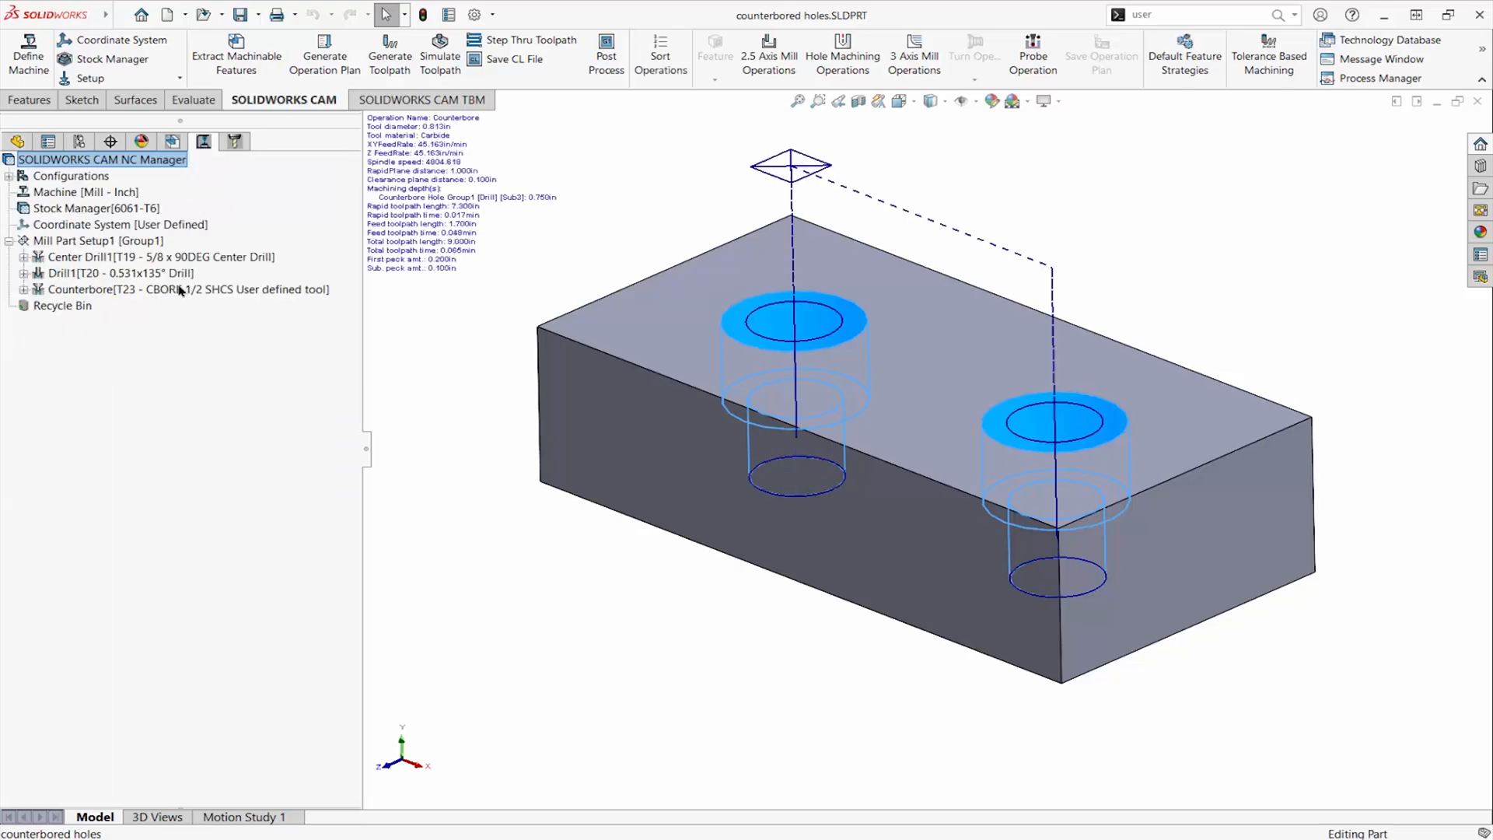
click(186, 288)
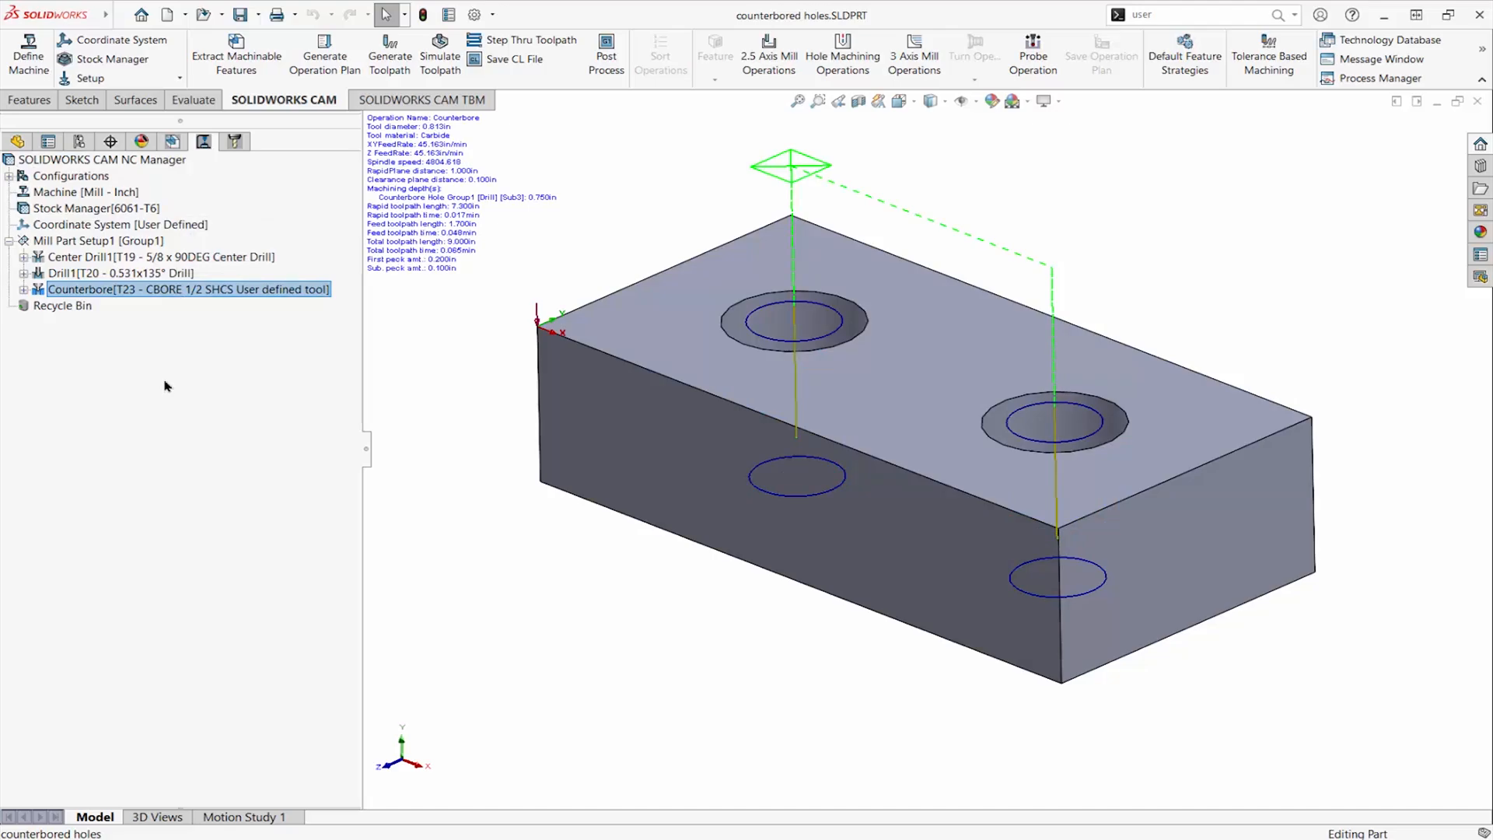
mouse_move(177, 379)
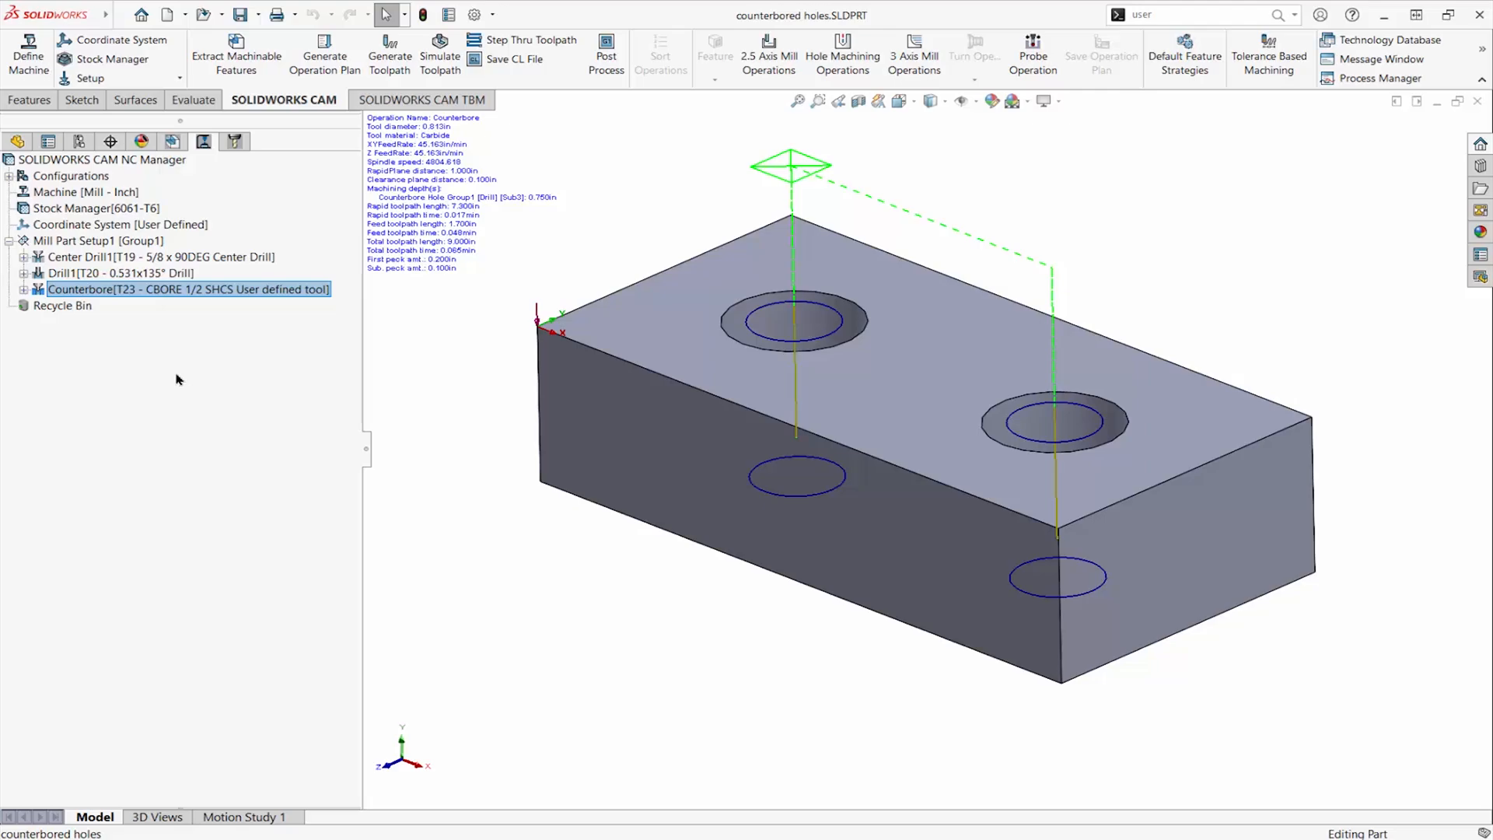
click(440, 55)
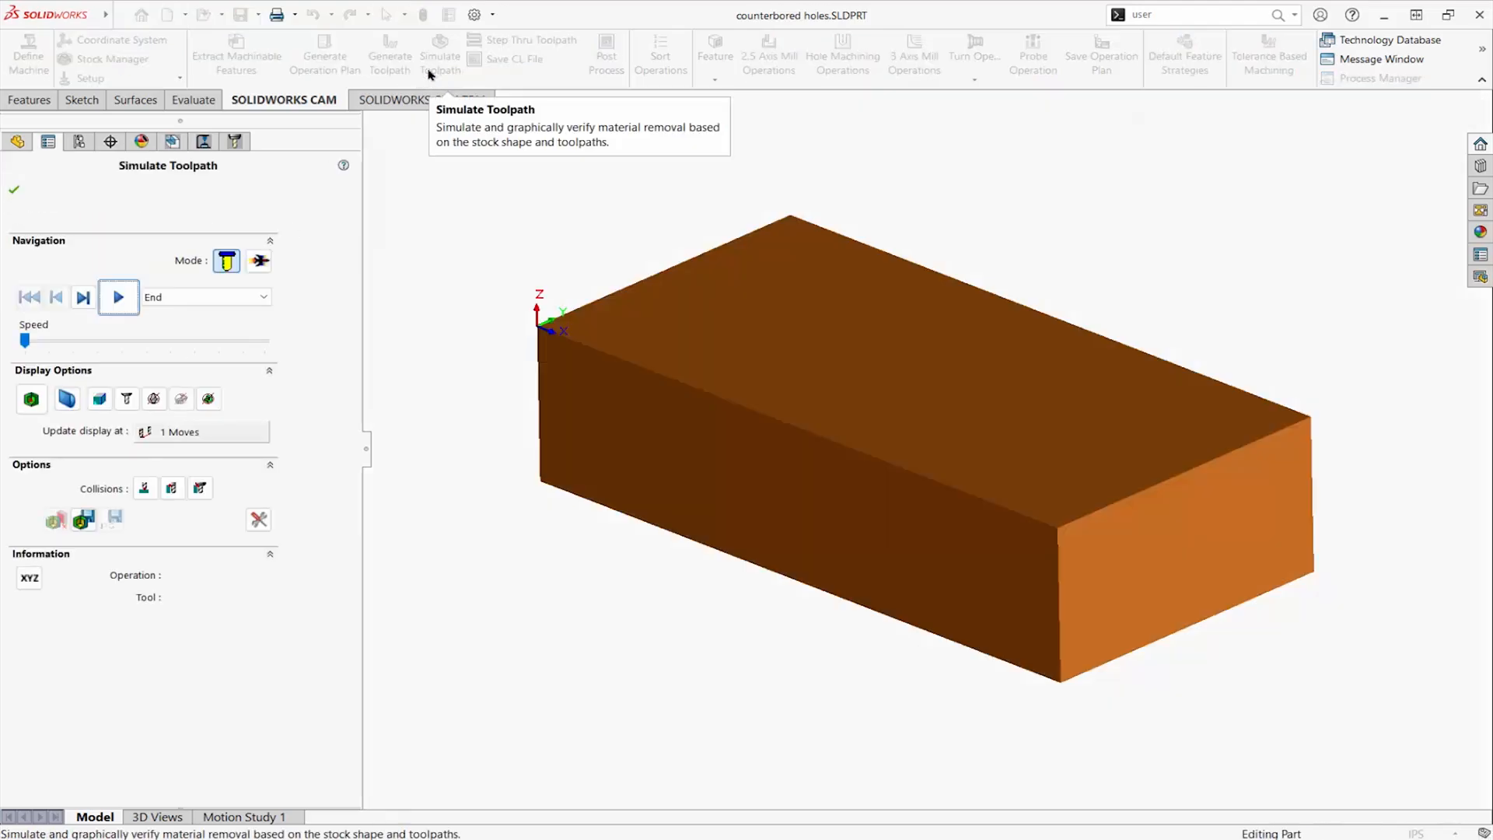
- Step operation by operation through center drill, drill and counterbore on the sectioned block
click(264, 297)
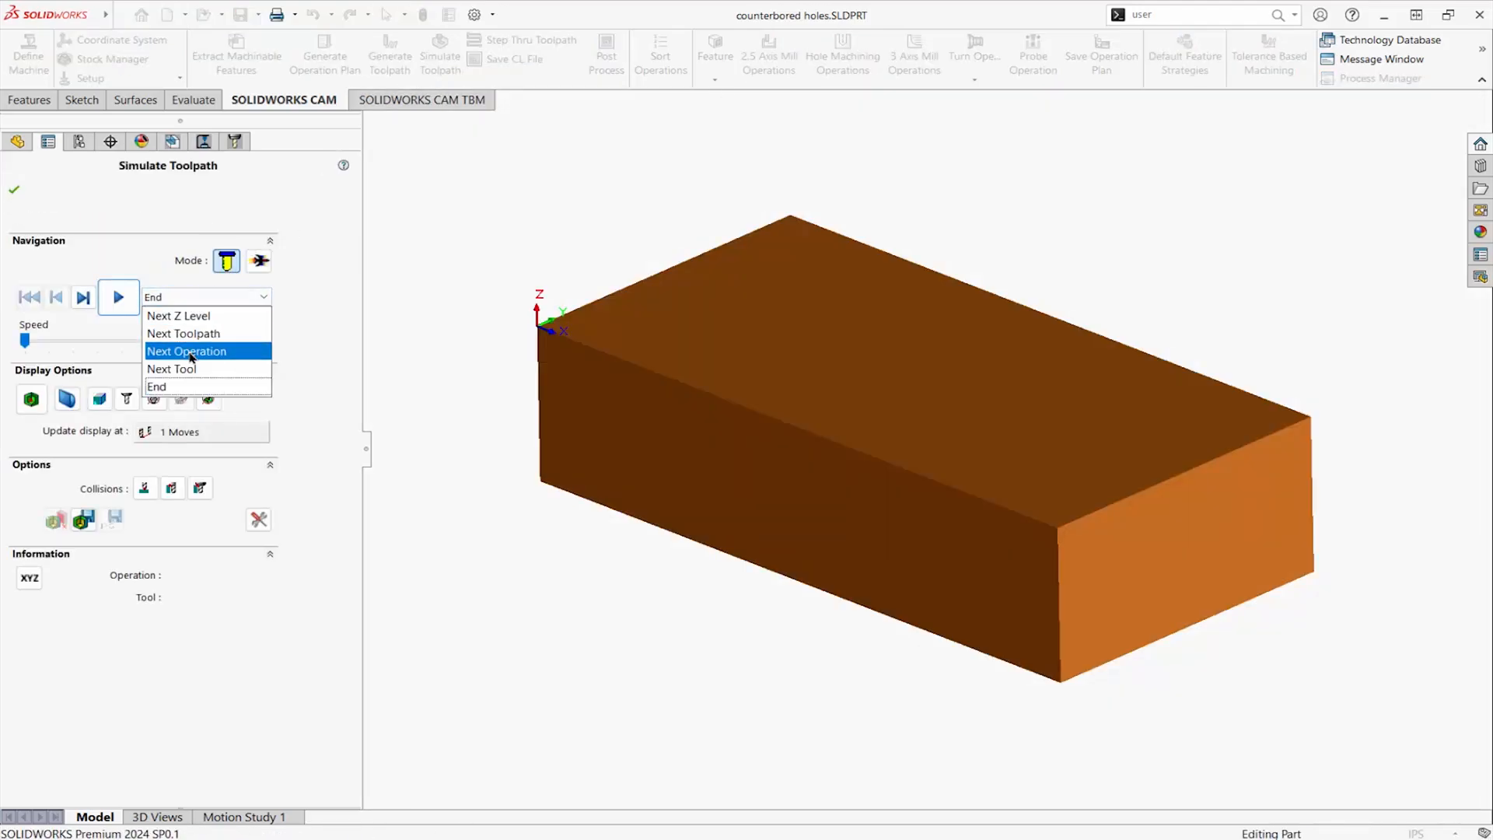
click(67, 398)
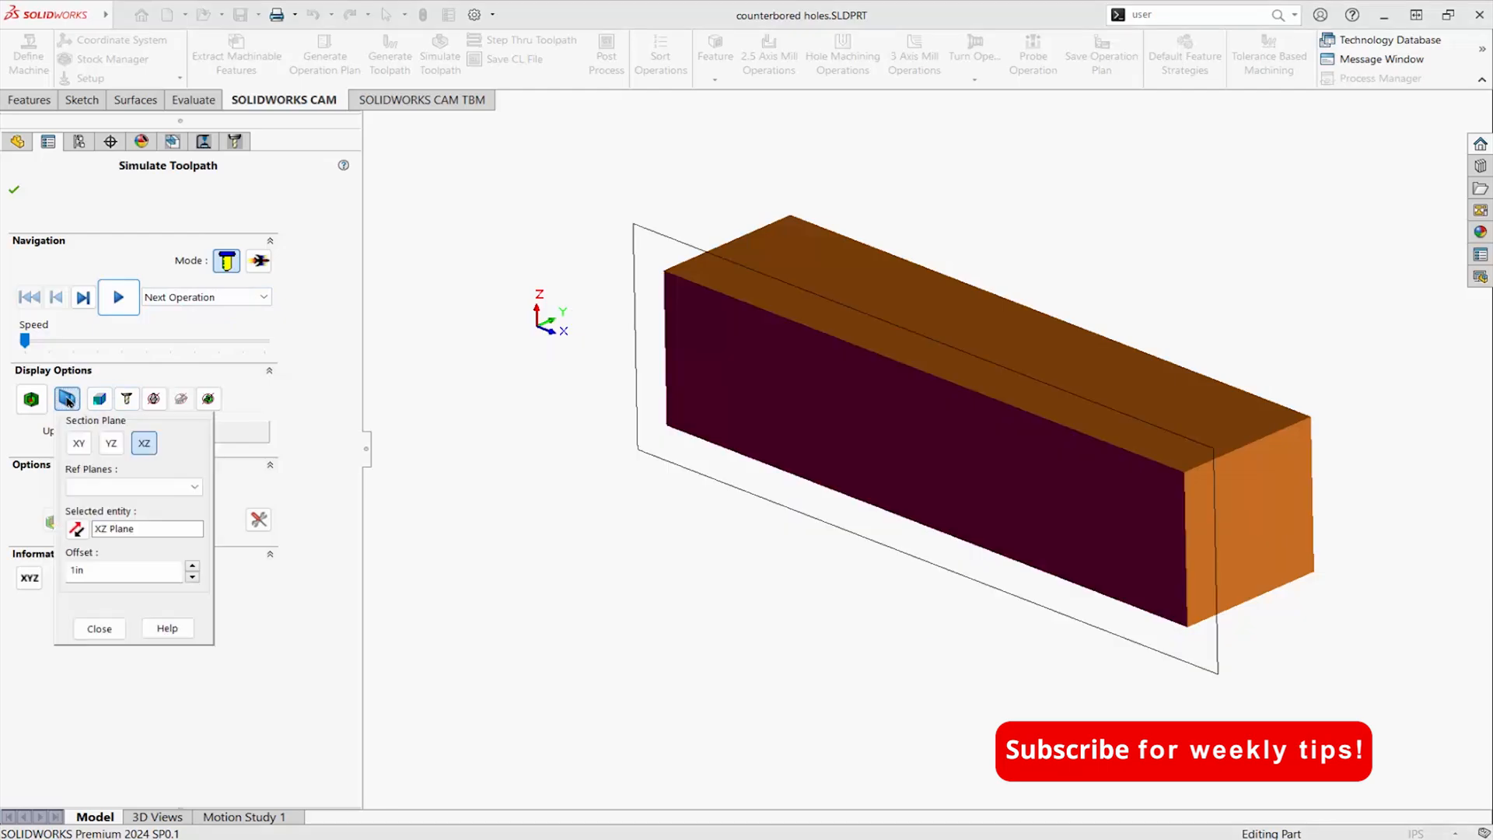
click(119, 297)
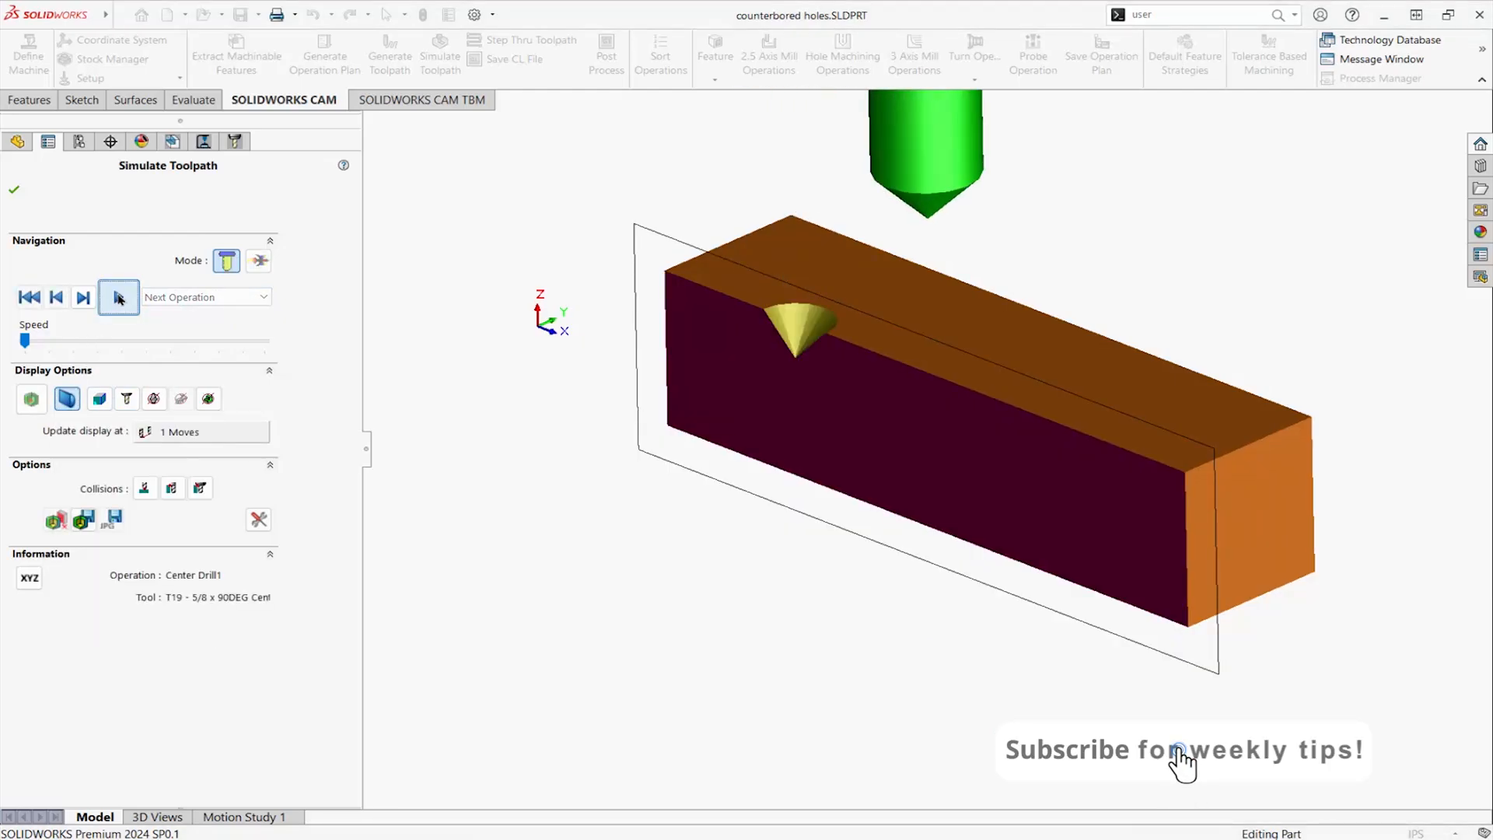
click(82, 297)
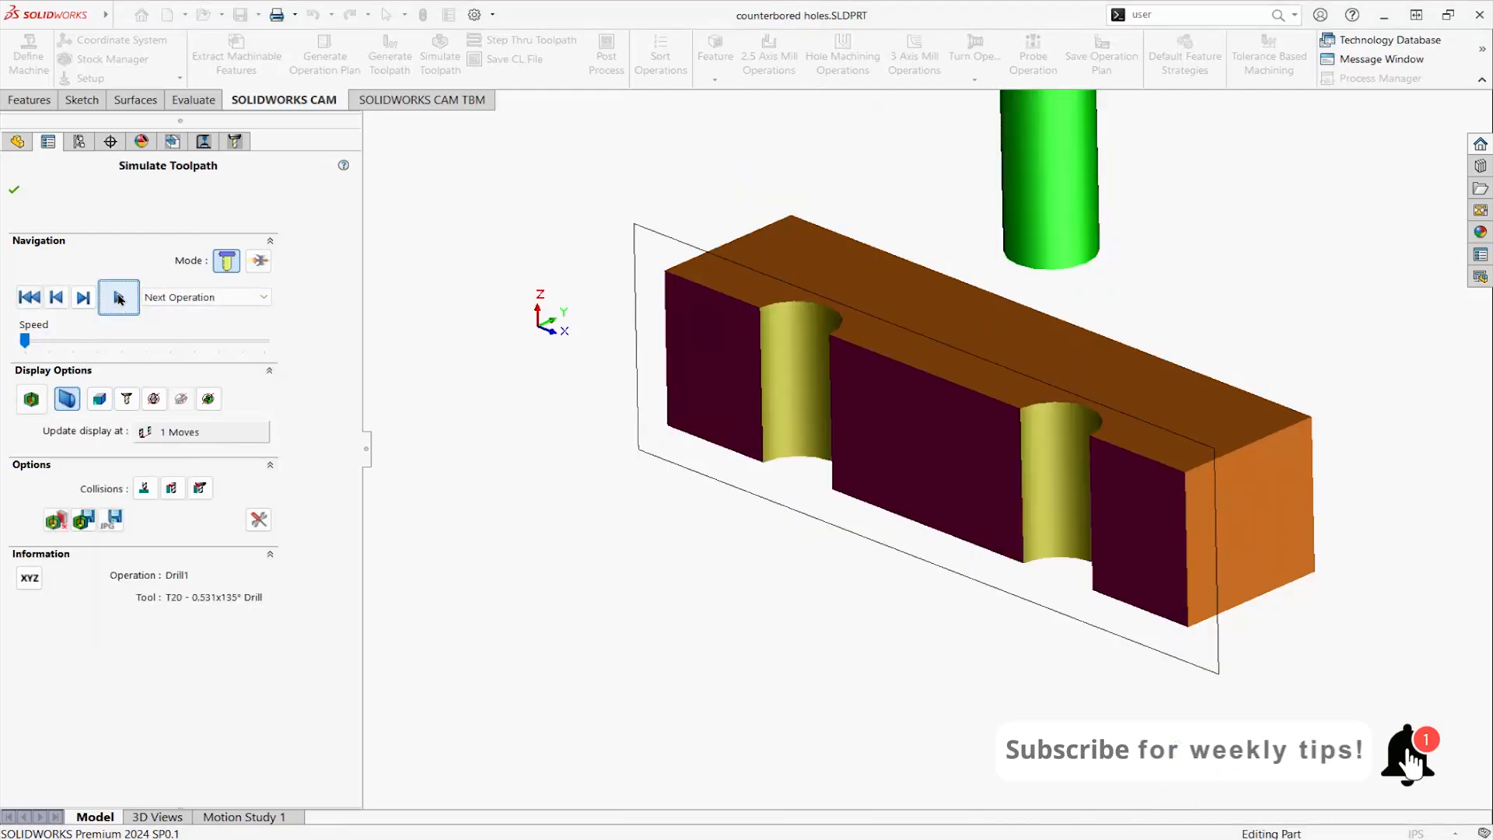
click(119, 297)
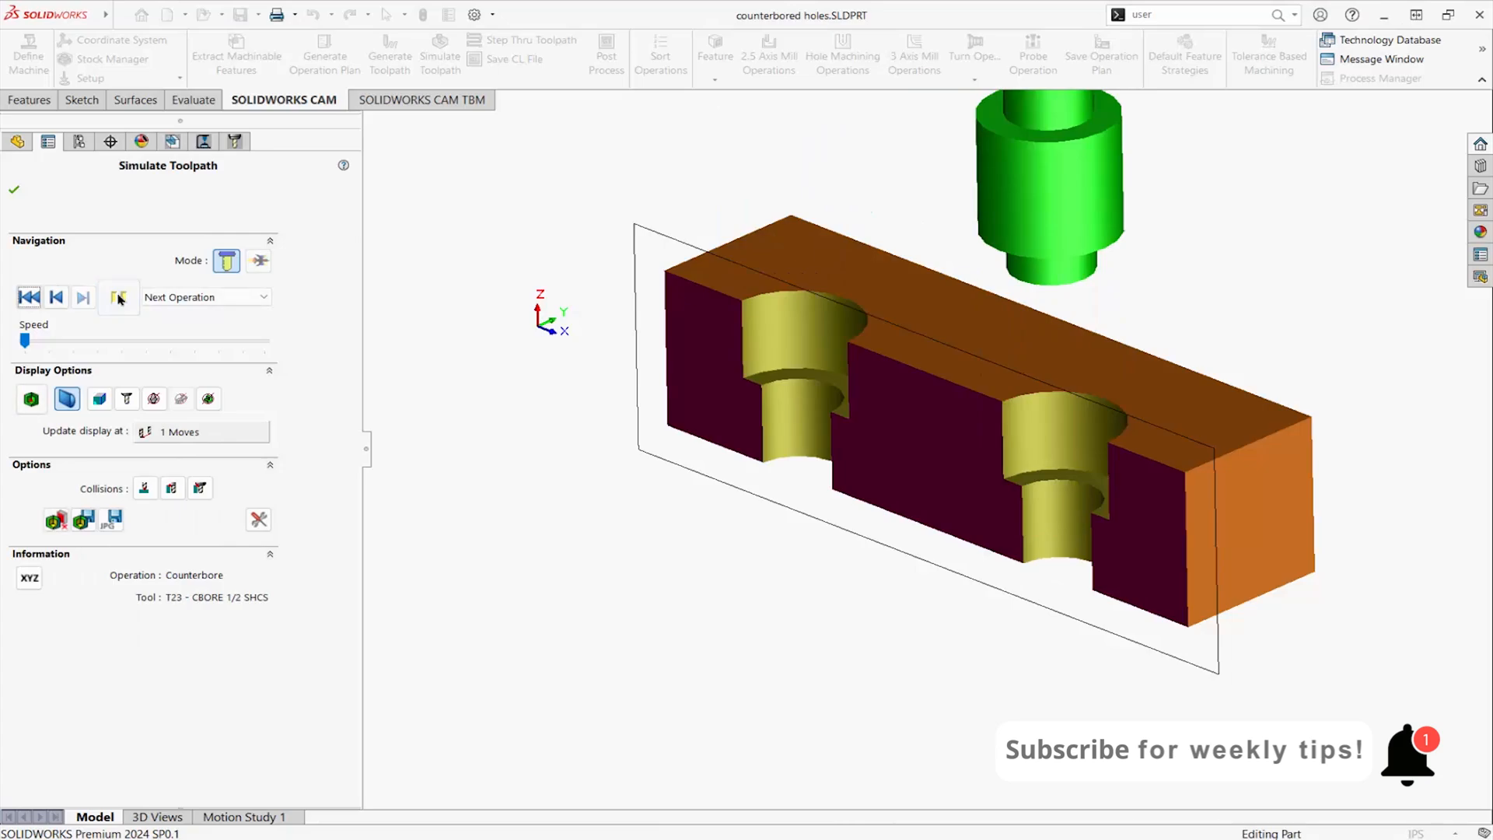